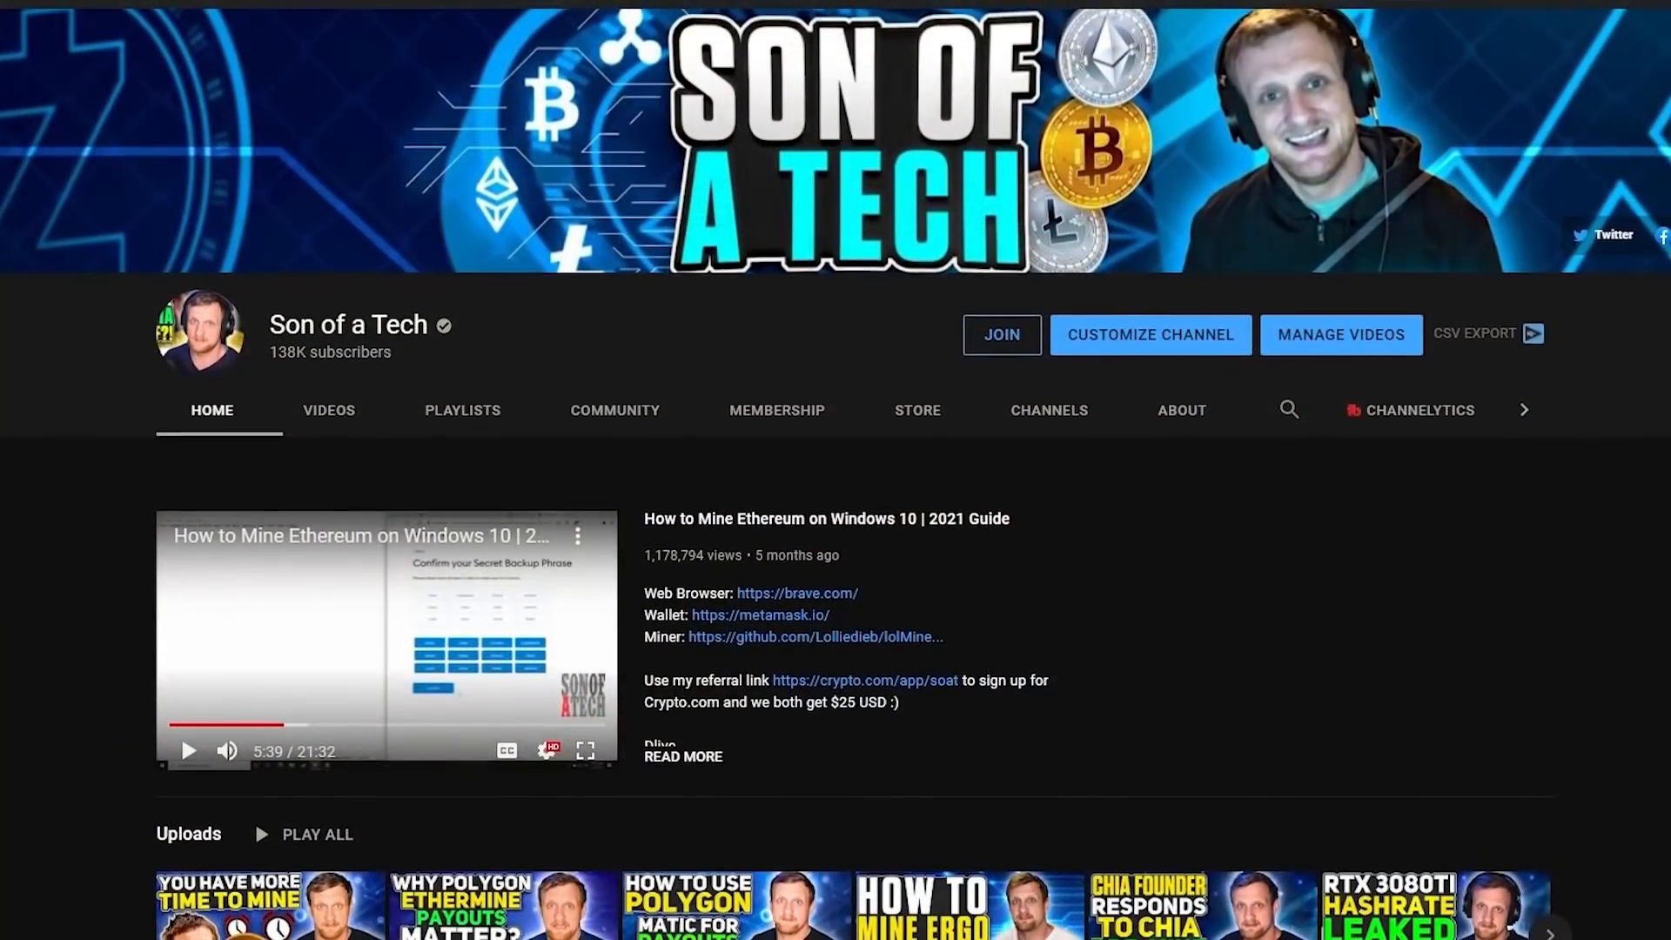
Step: View the channel's Join membership tiers, then dismiss the tiers window
scroll(down, 3)
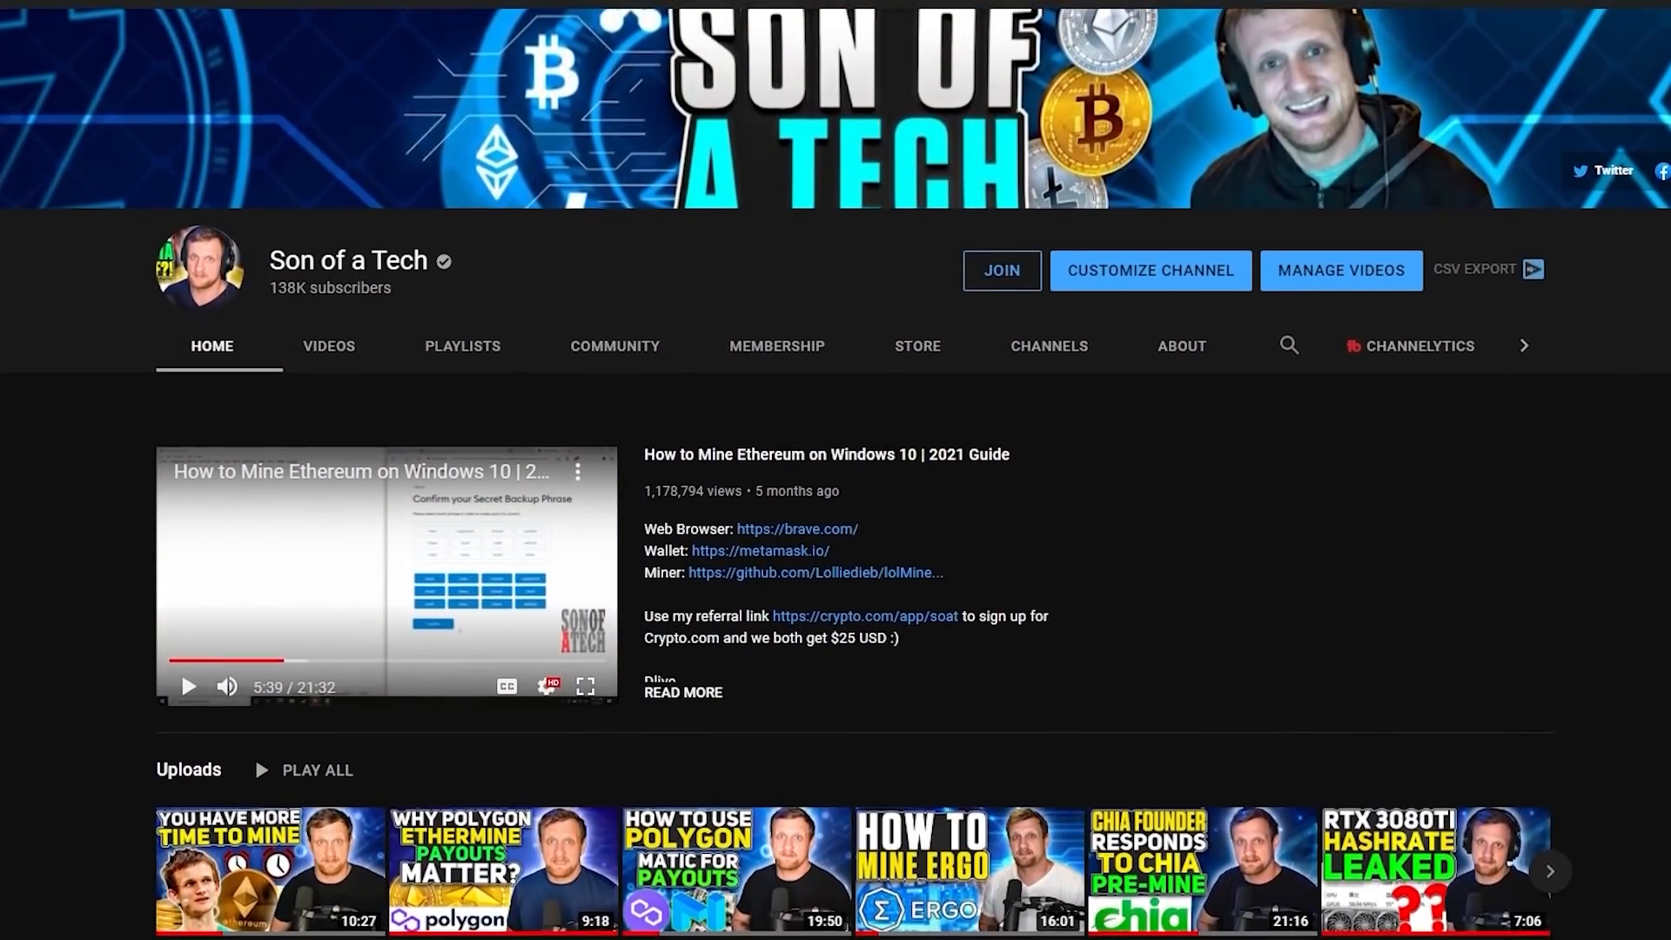
click(999, 270)
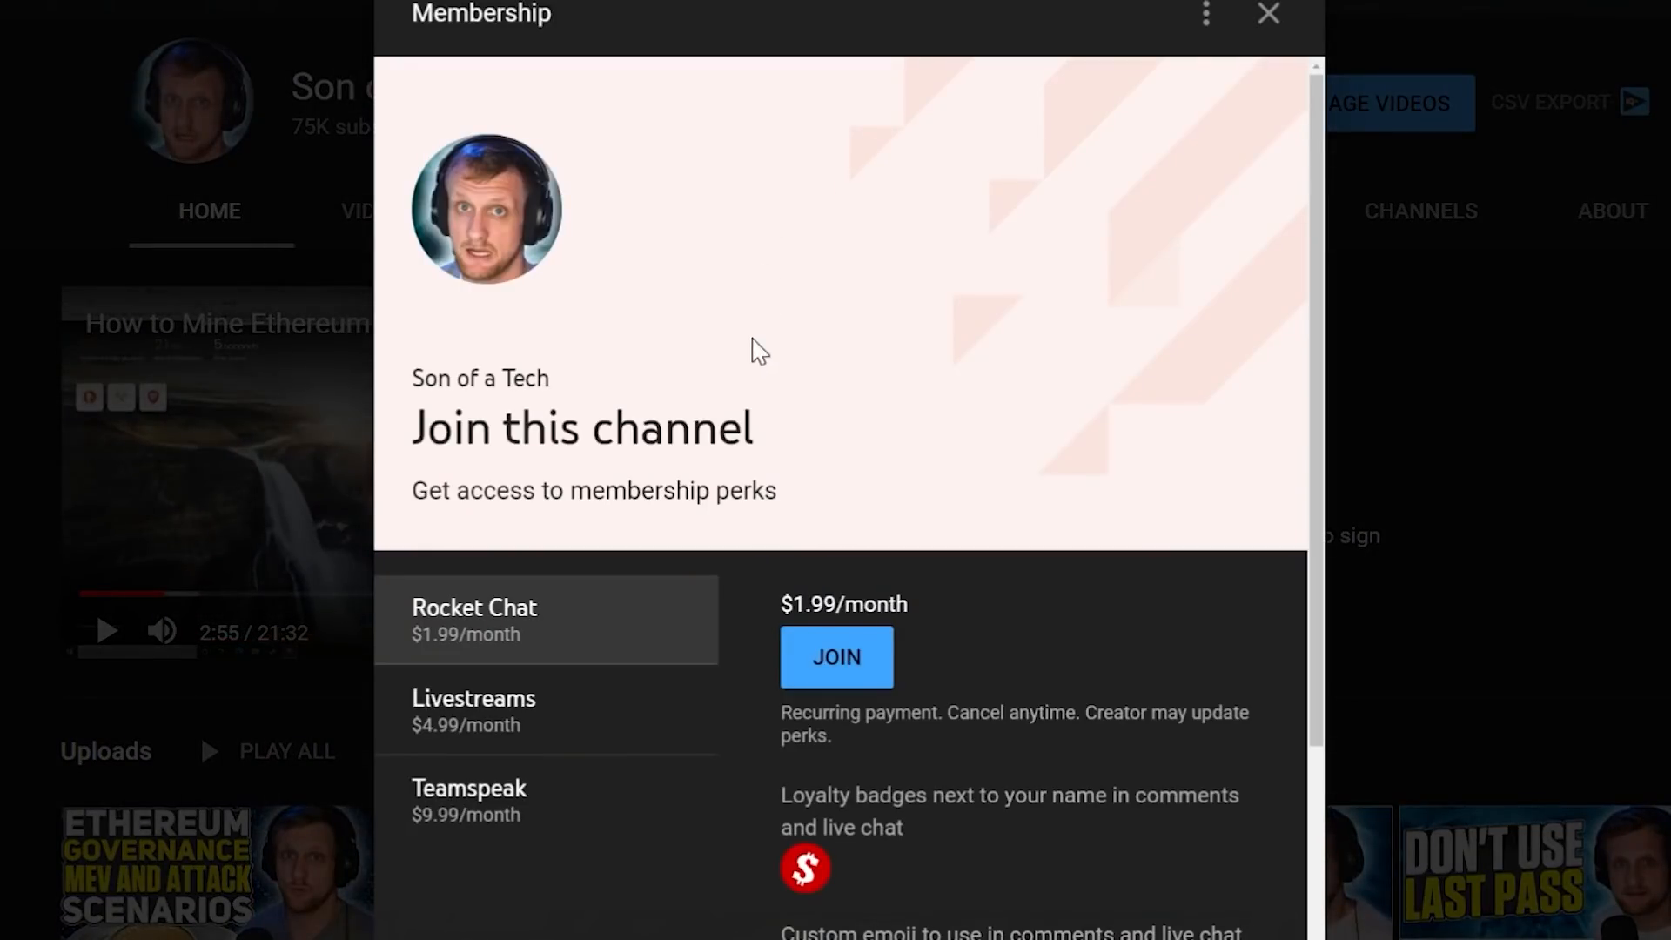
mouse_move(832, 682)
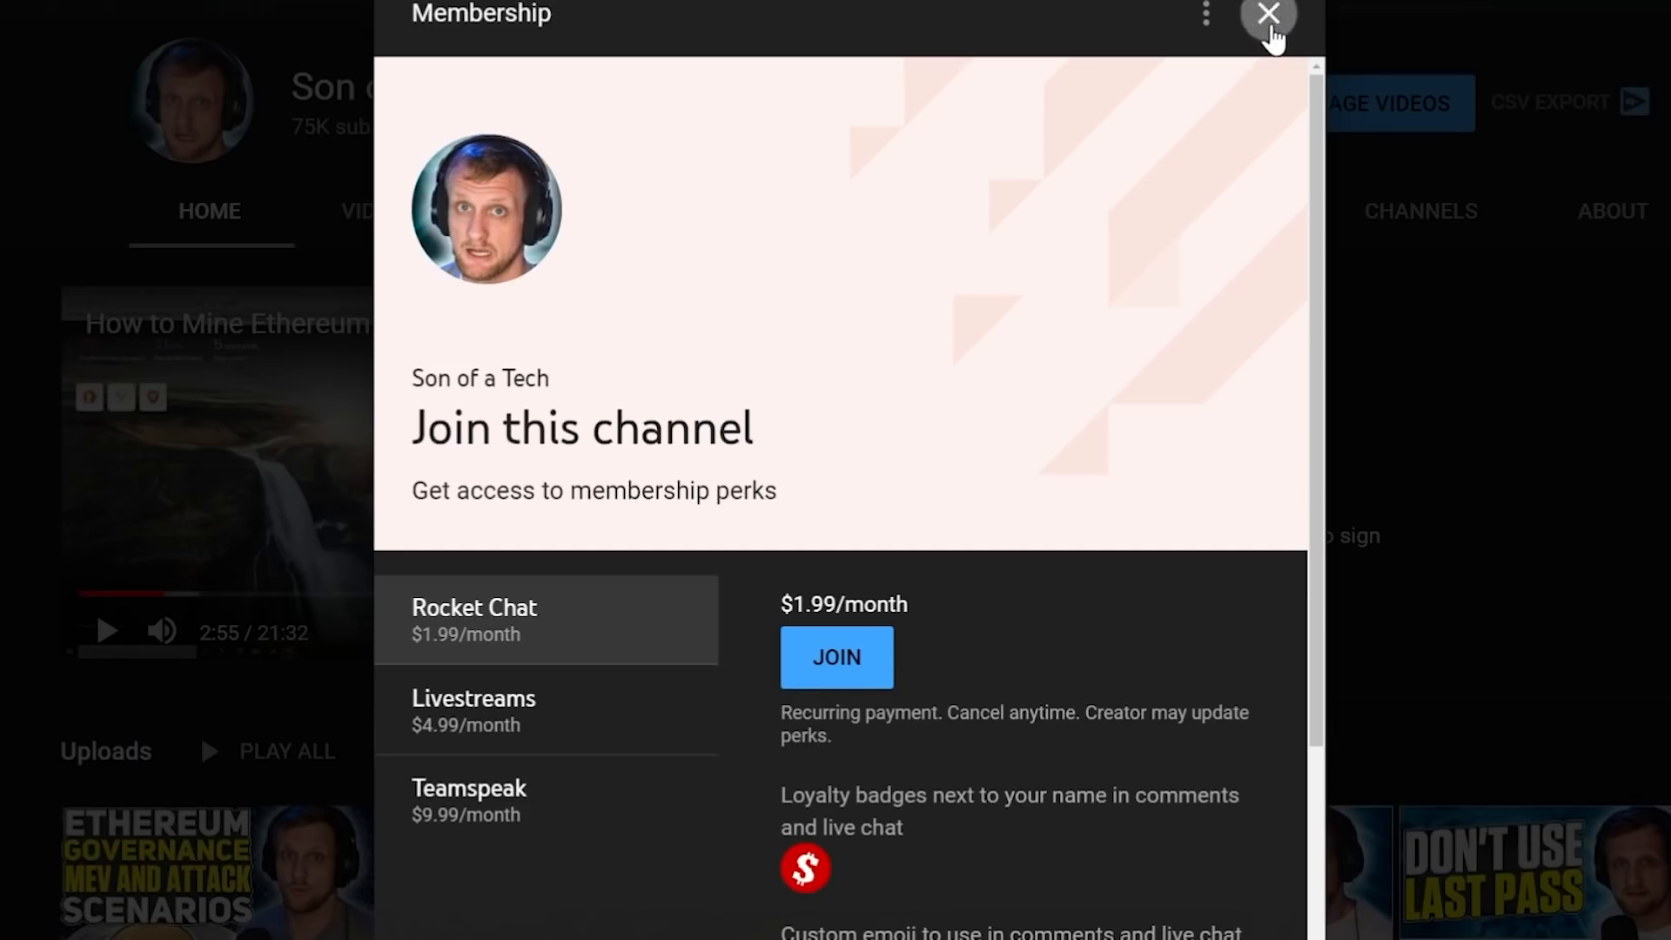
click(1267, 14)
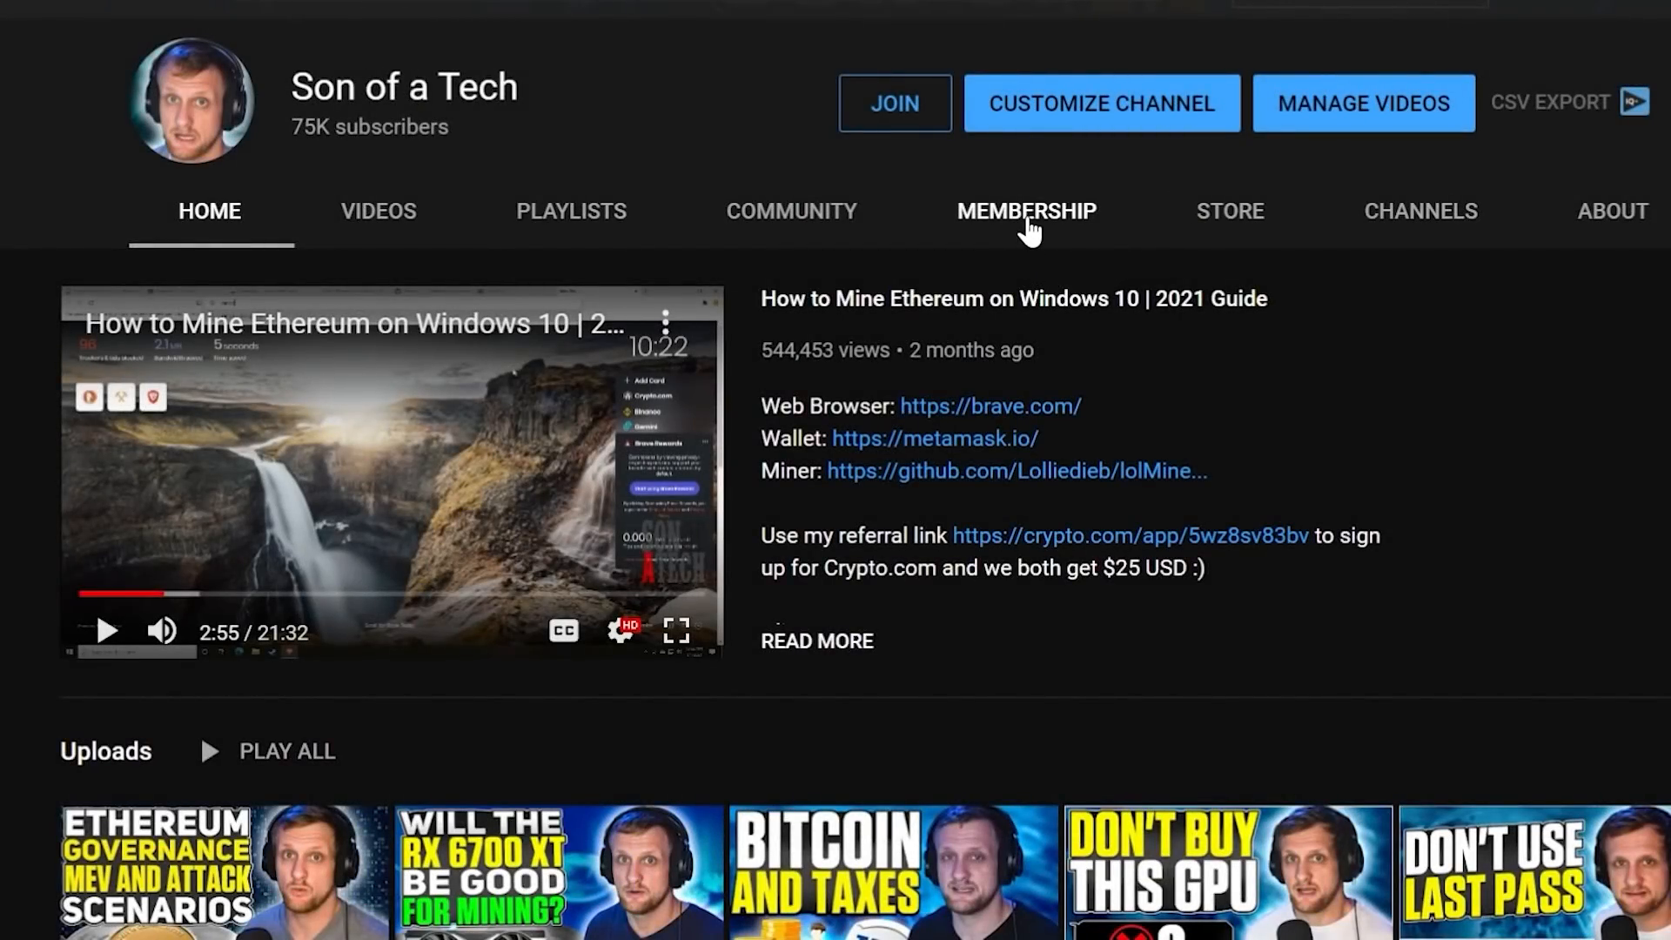
Step: Expand the 'Connecting on social media' perk on the Membership page to show the Rocket Chat link
click(1026, 211)
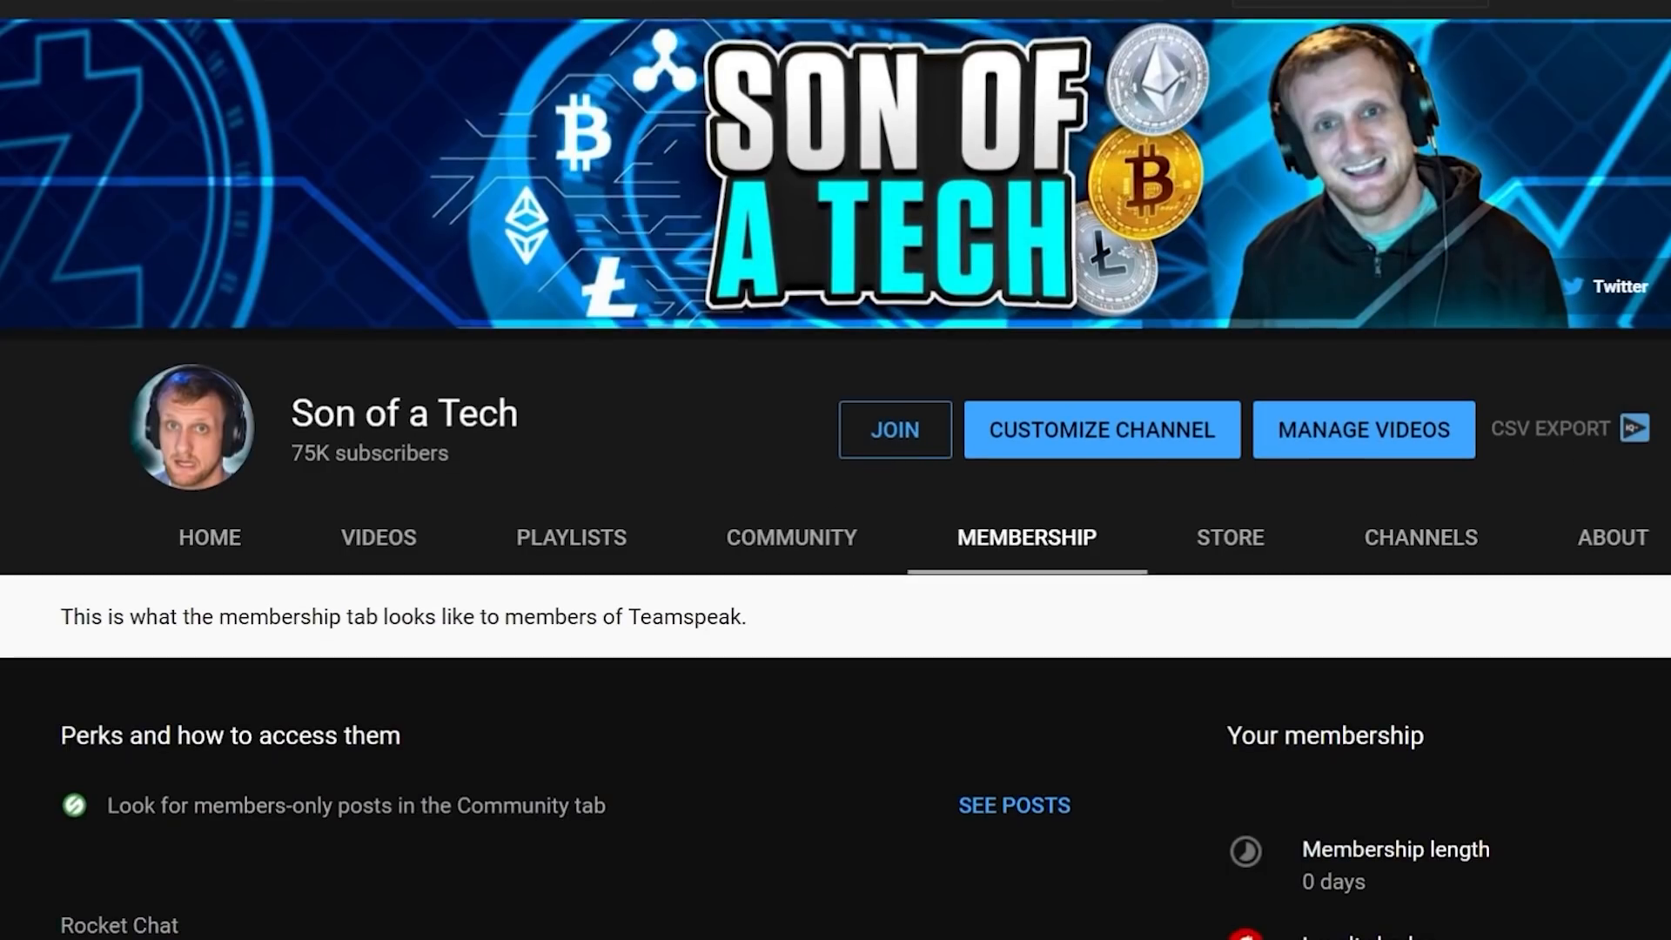
scroll(down, 3)
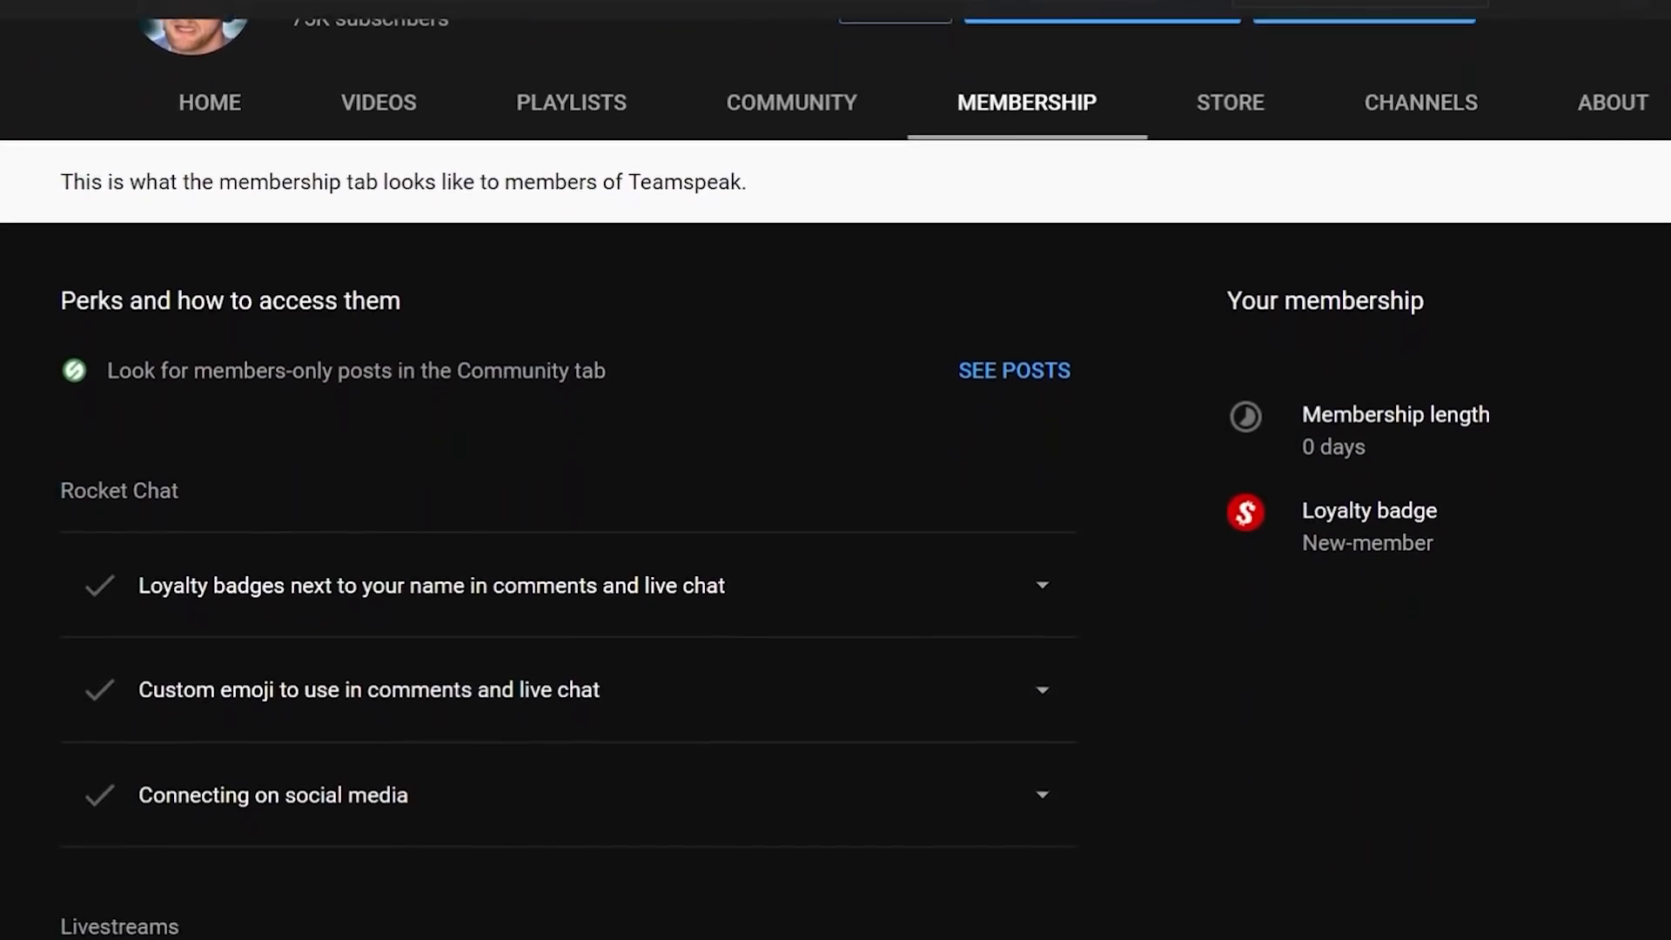
scroll(down, 3)
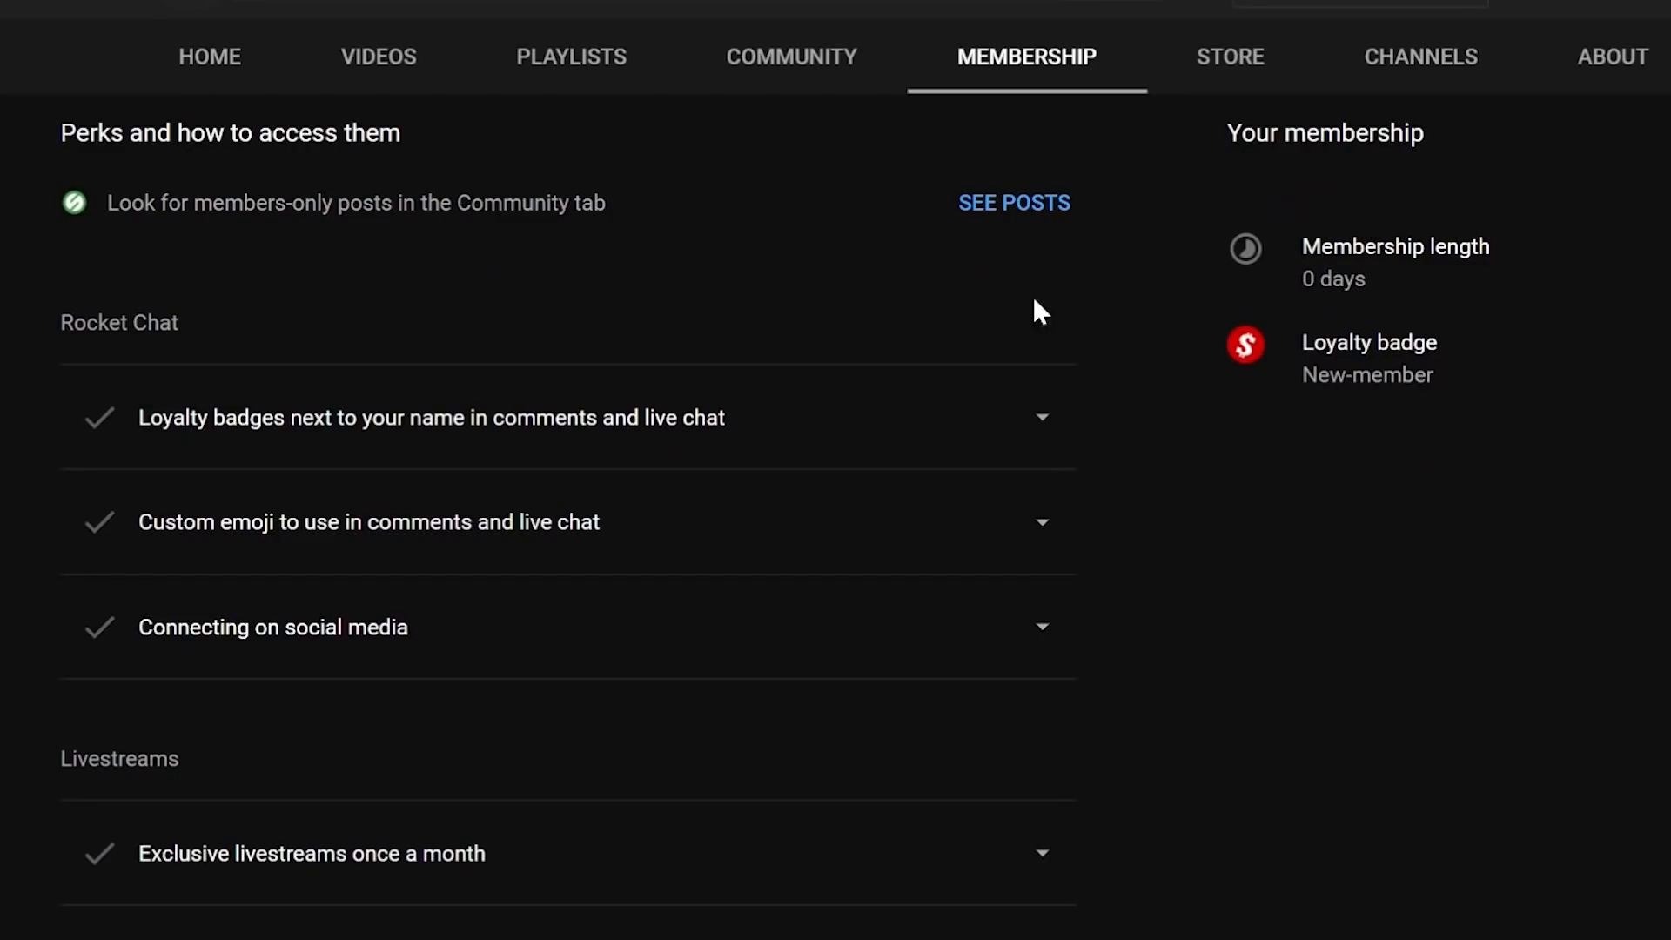
mouse_move(1051, 630)
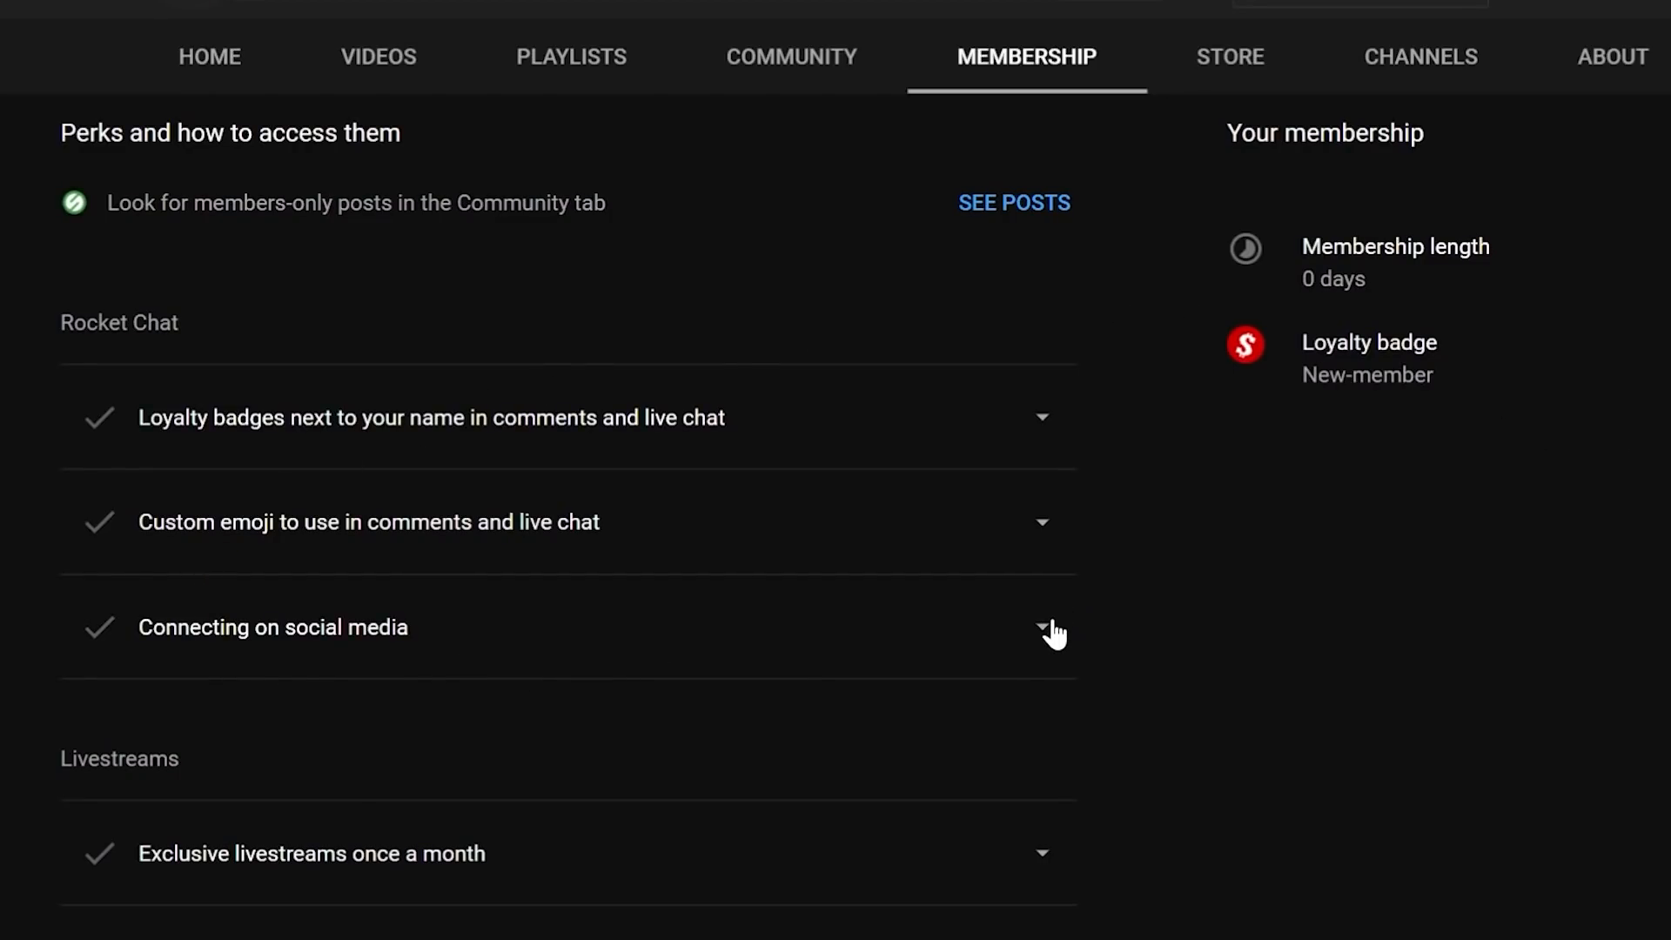
click(1041, 626)
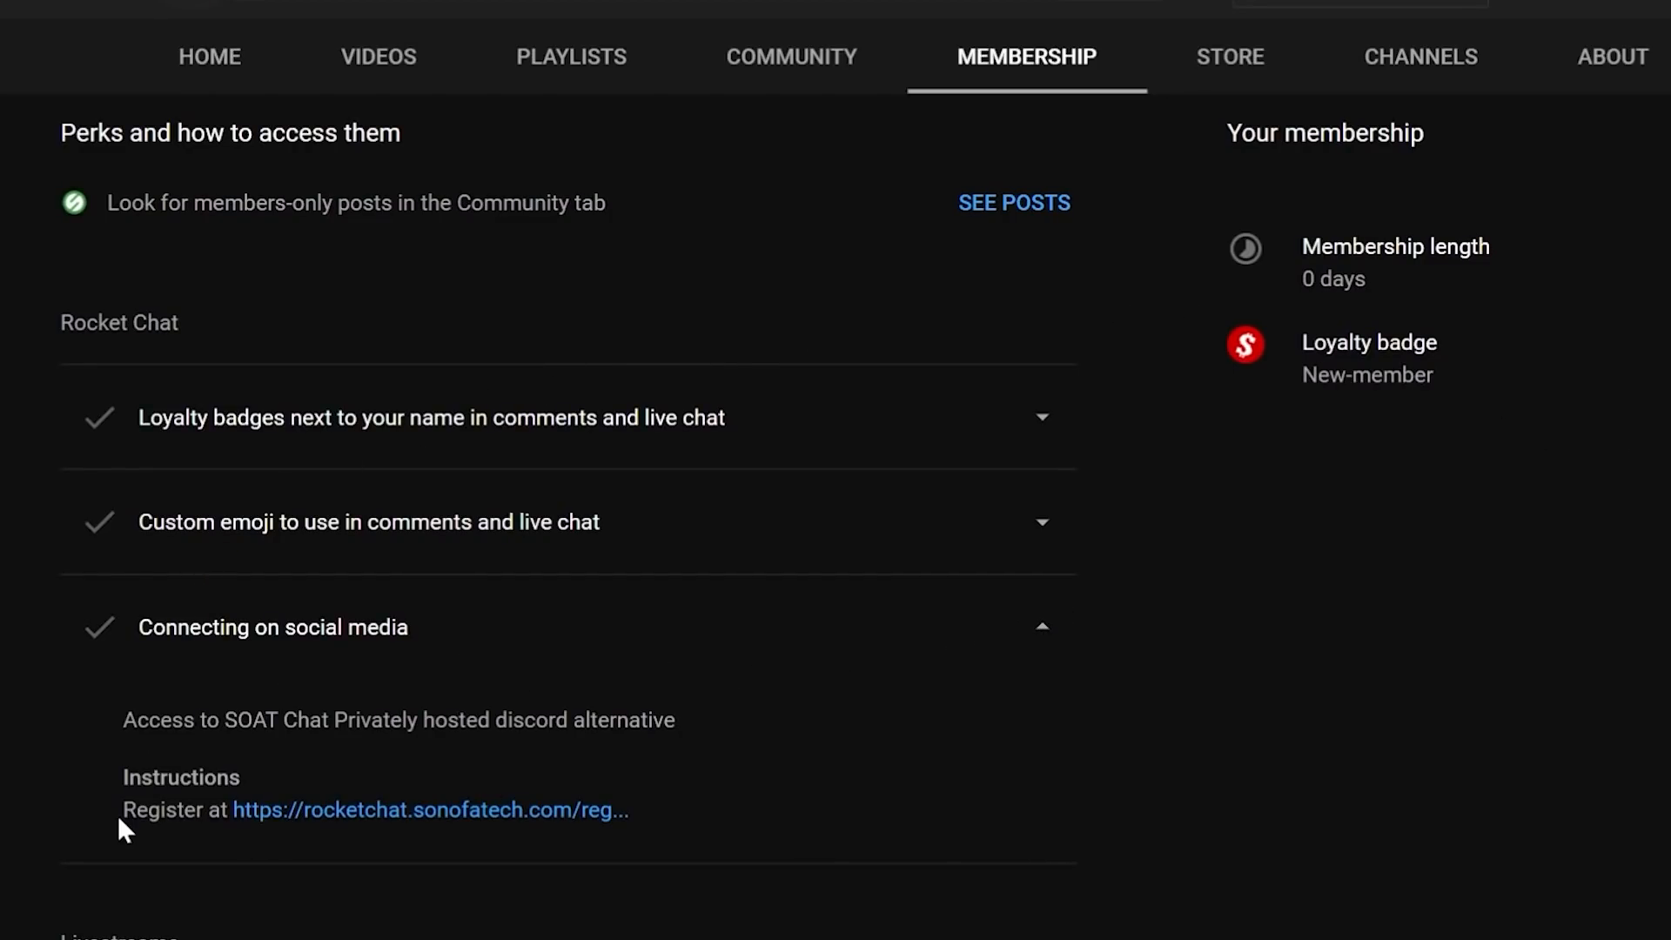
Step: Return to the Son of a Tech channel home page showing recent uploads
click(210, 56)
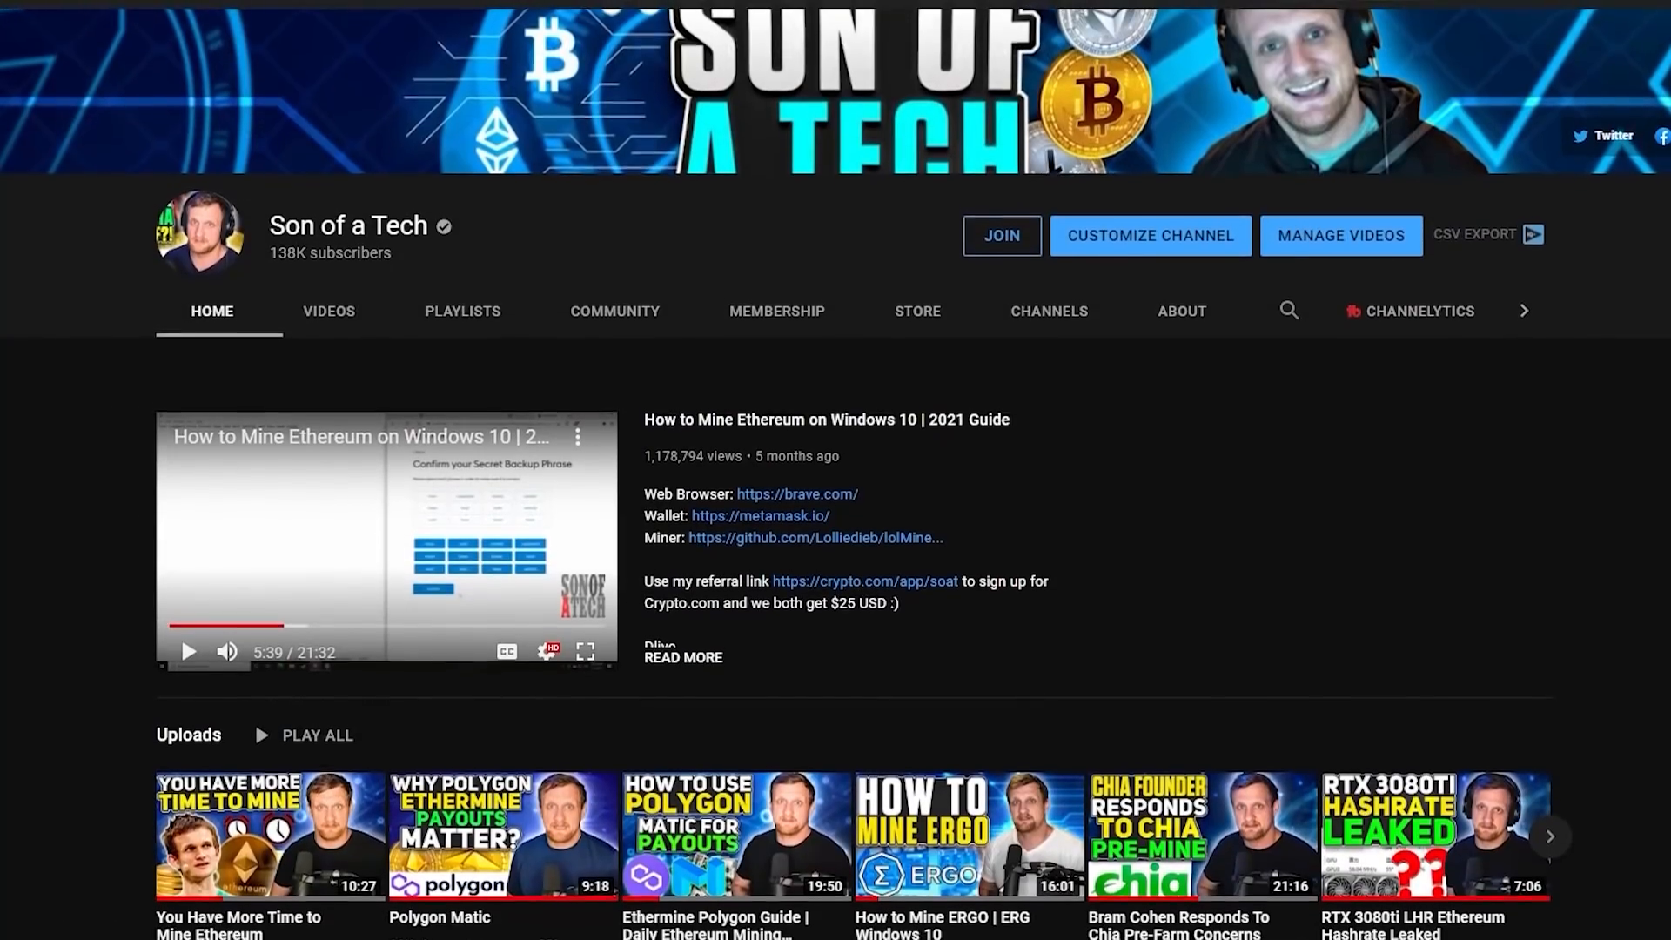
scroll(down, 3)
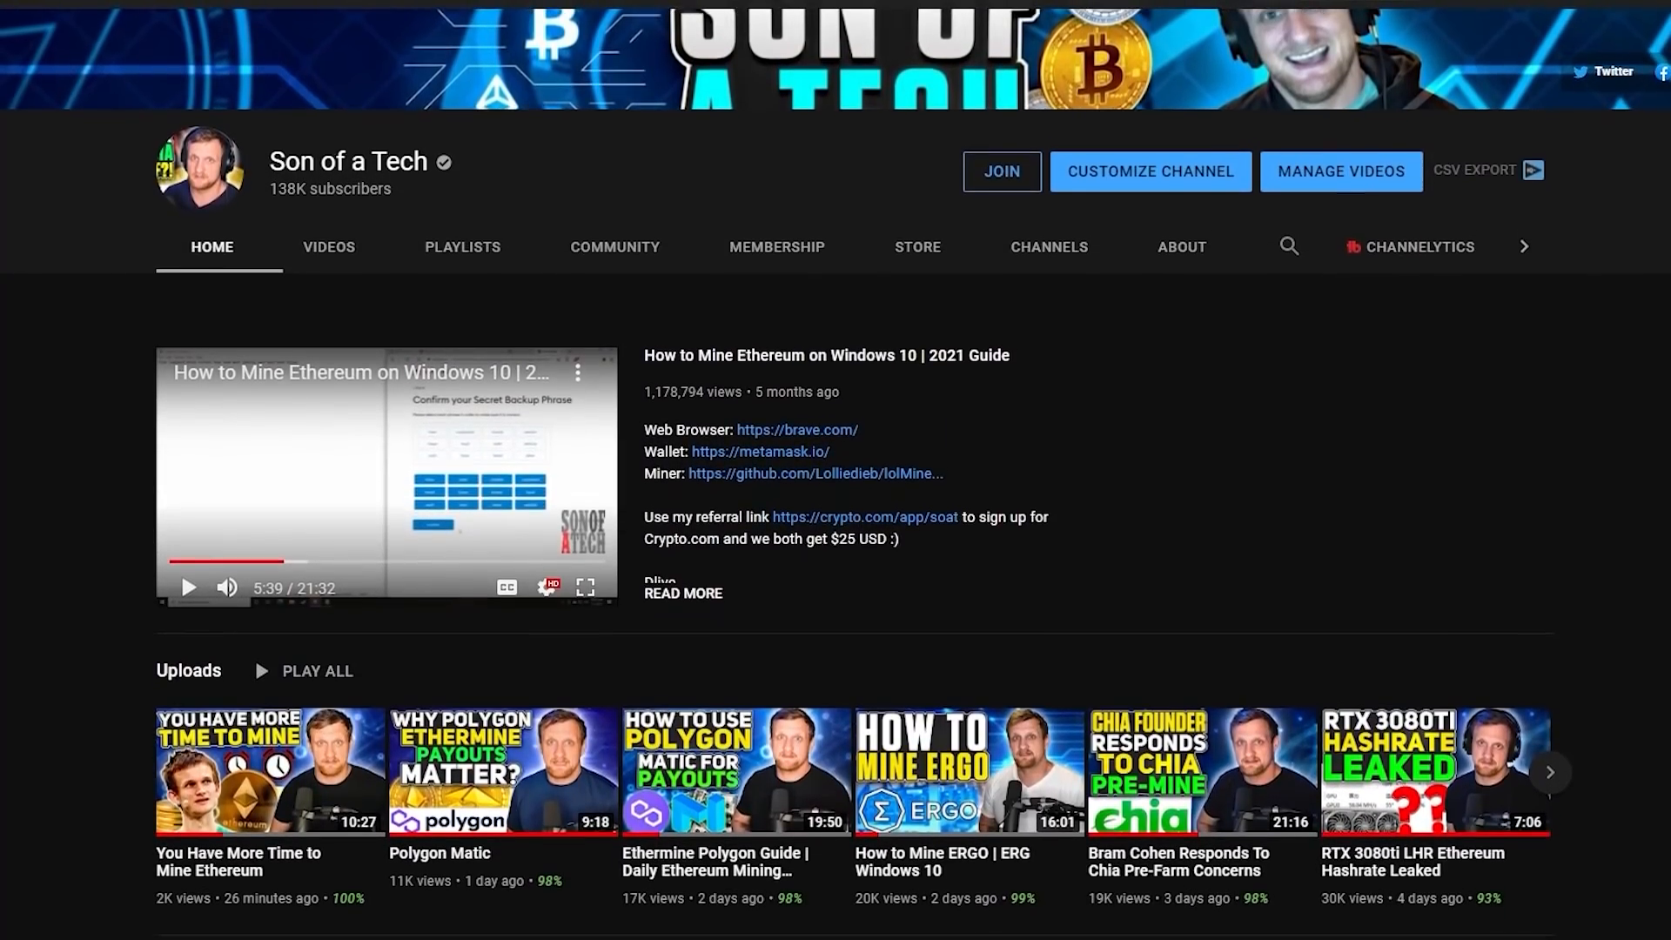
scroll(down, 3)
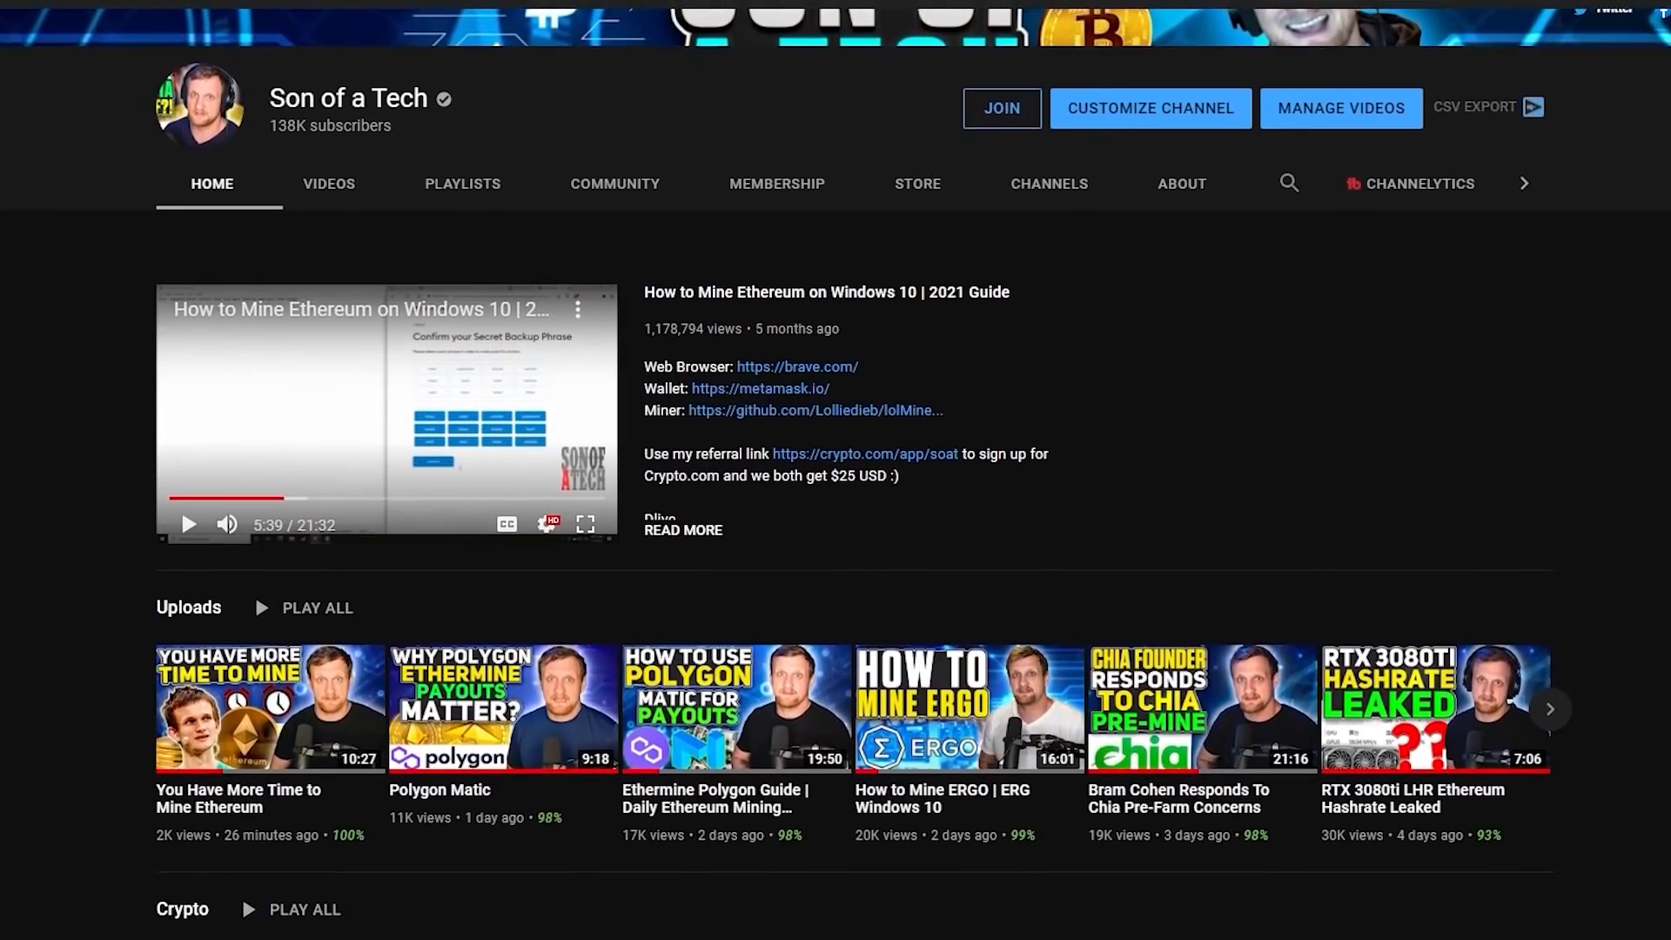